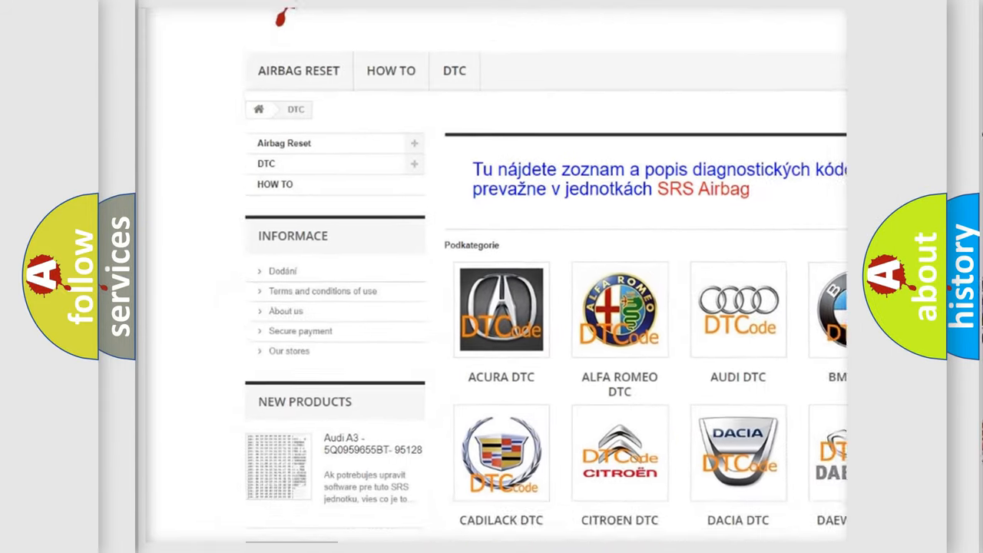
scroll("down", 3)
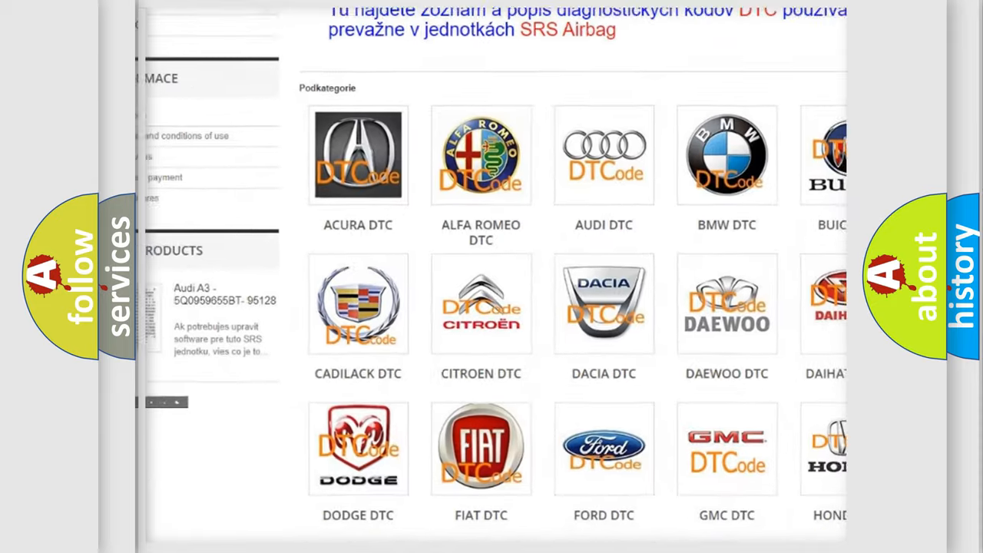
scroll("down", 3)
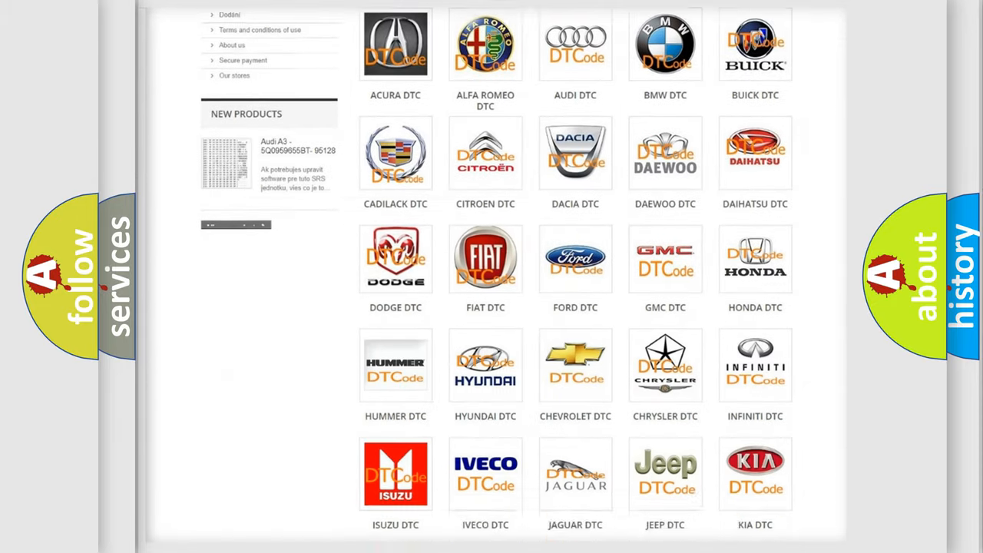
scroll("down", 3)
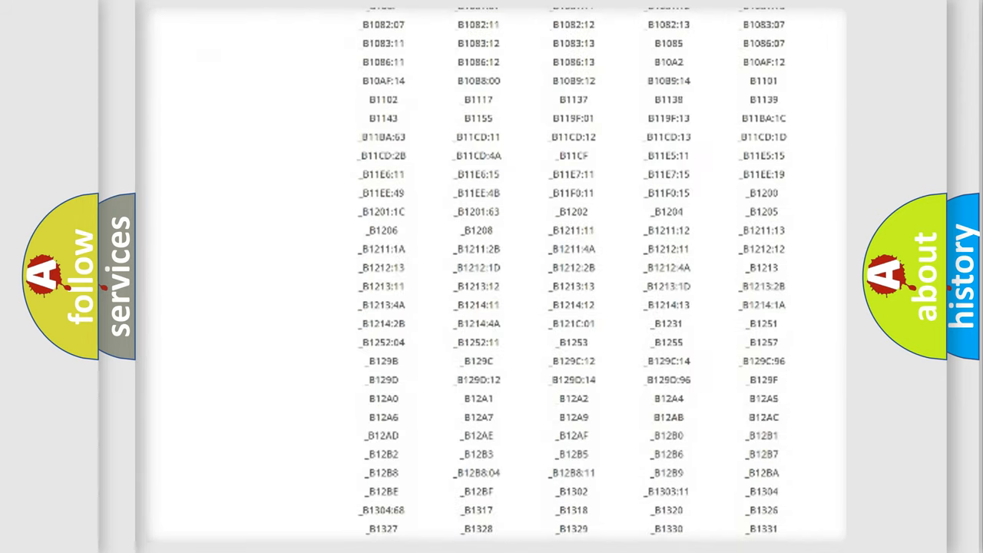
scroll("down", 3)
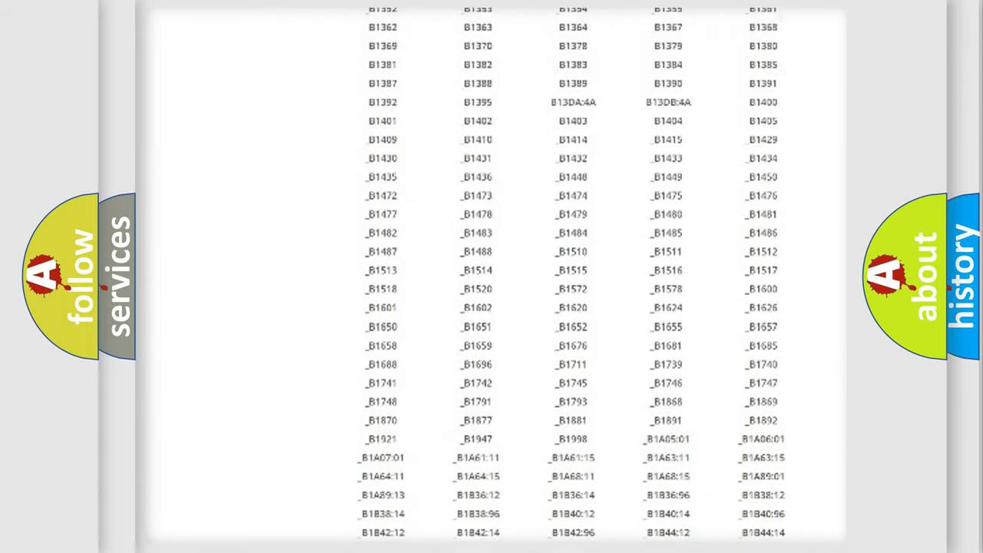